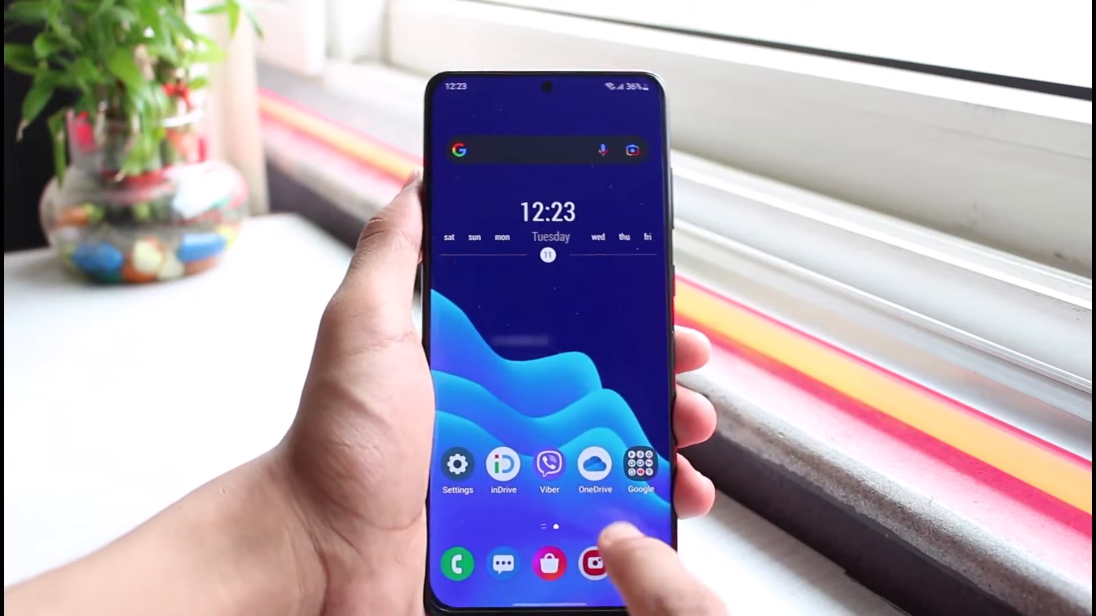
# Step: Launch the Google app and show its account menu from the profile picture
pyautogui.click(640, 467)
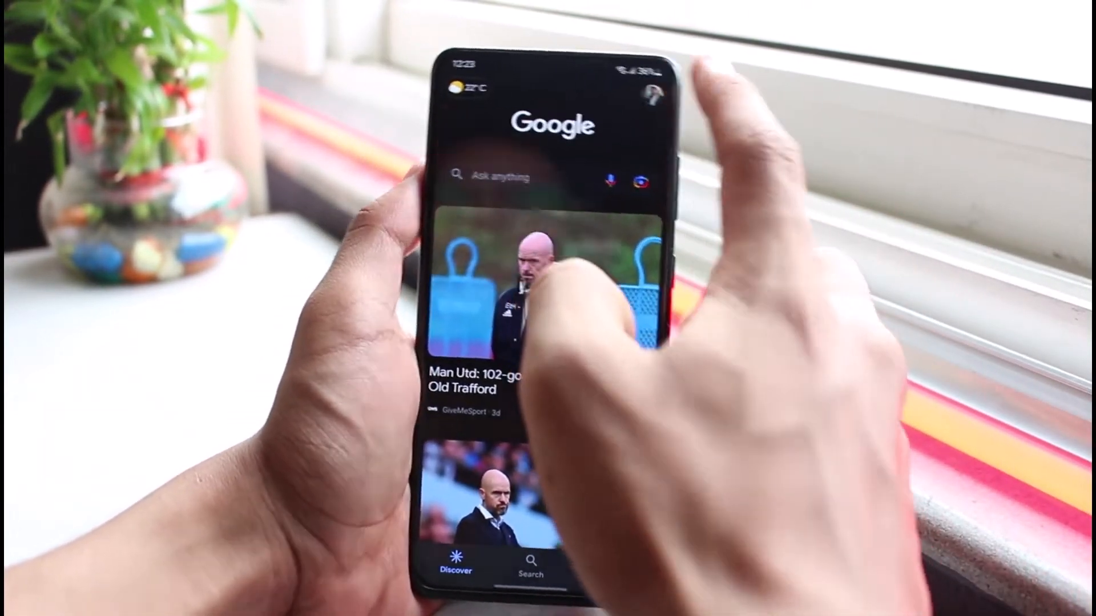
pyautogui.click(650, 91)
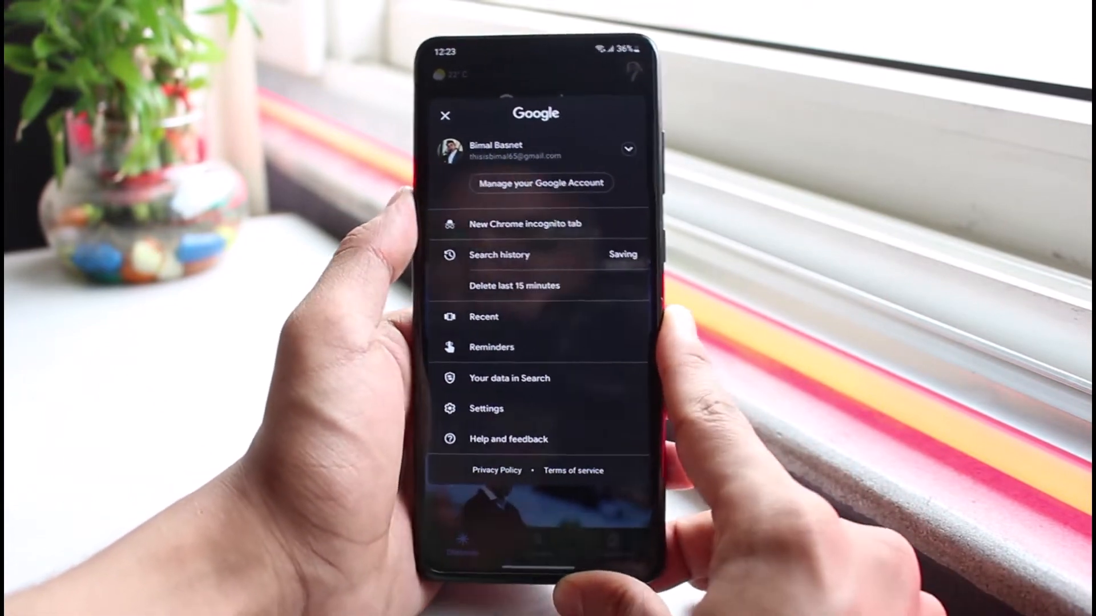
# Step: Go to Manage your Google Account and its Security section
pyautogui.click(539, 183)
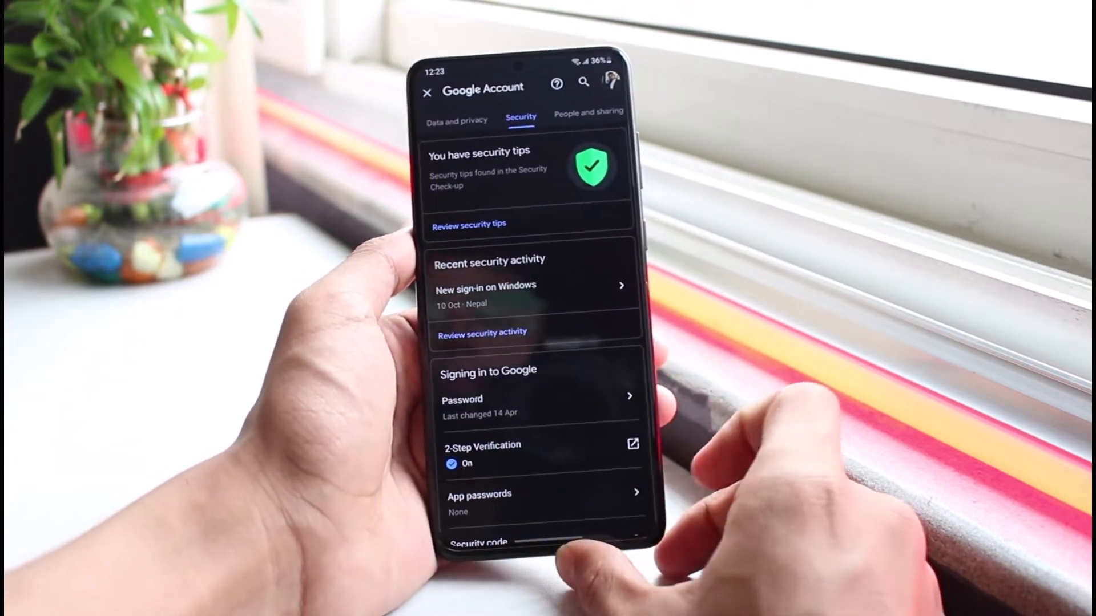
# Step: Scroll to Your devices and open the Galaxy A50 last active 12 May
pyautogui.scroll(-3)
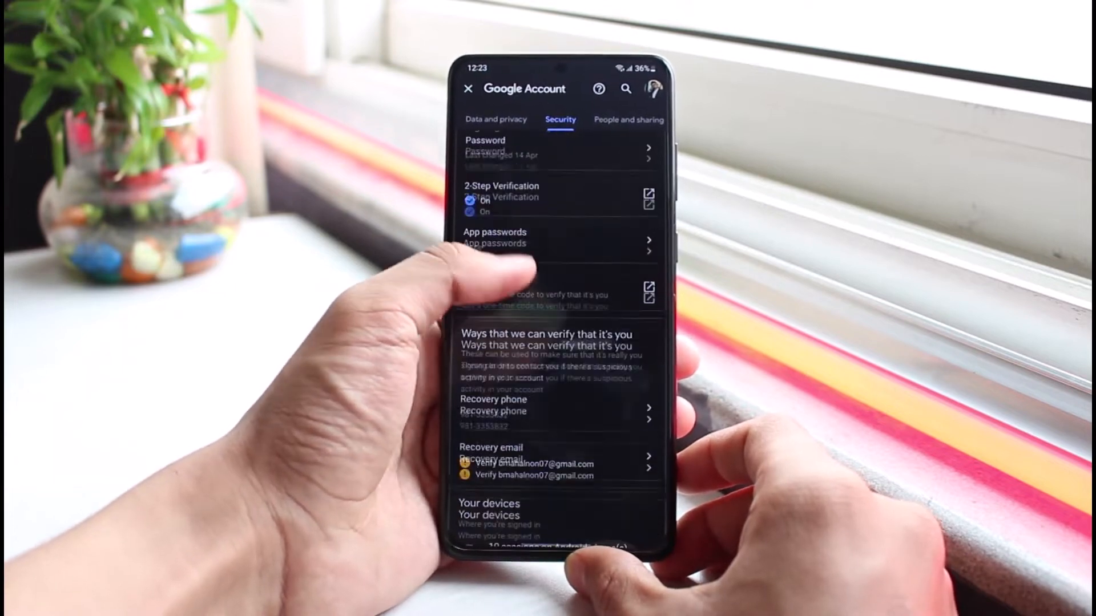
pyautogui.scroll(-3)
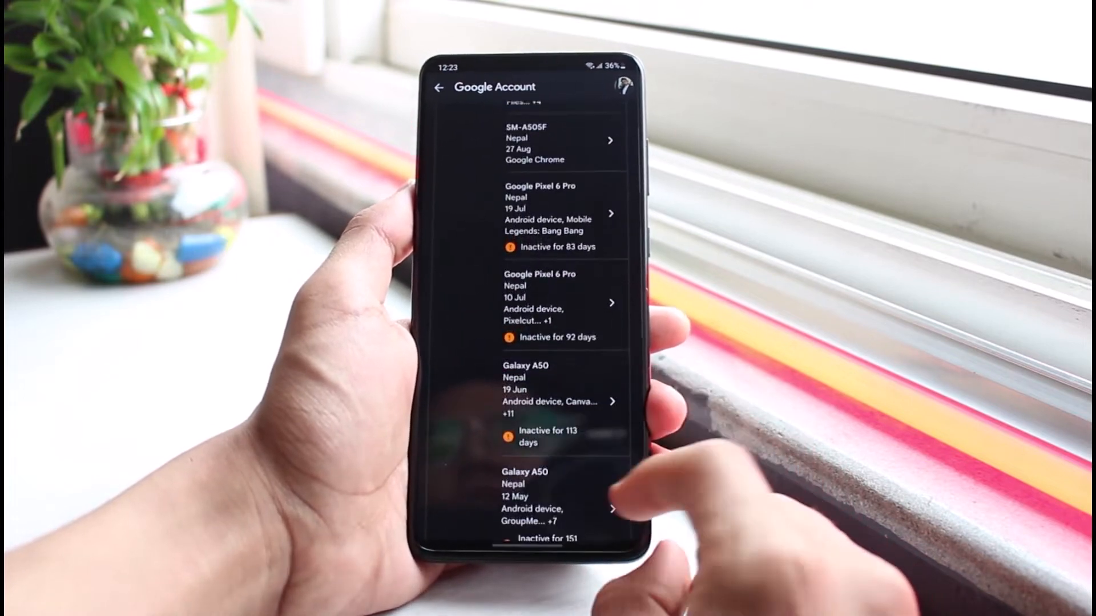
pyautogui.scroll(-3)
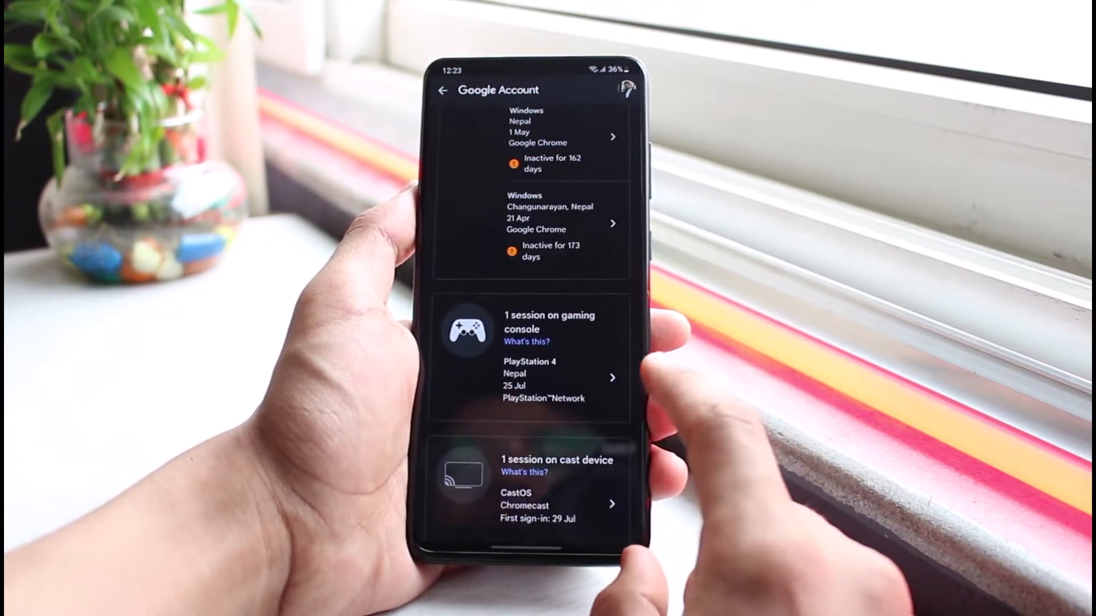
pyautogui.scroll(-3)
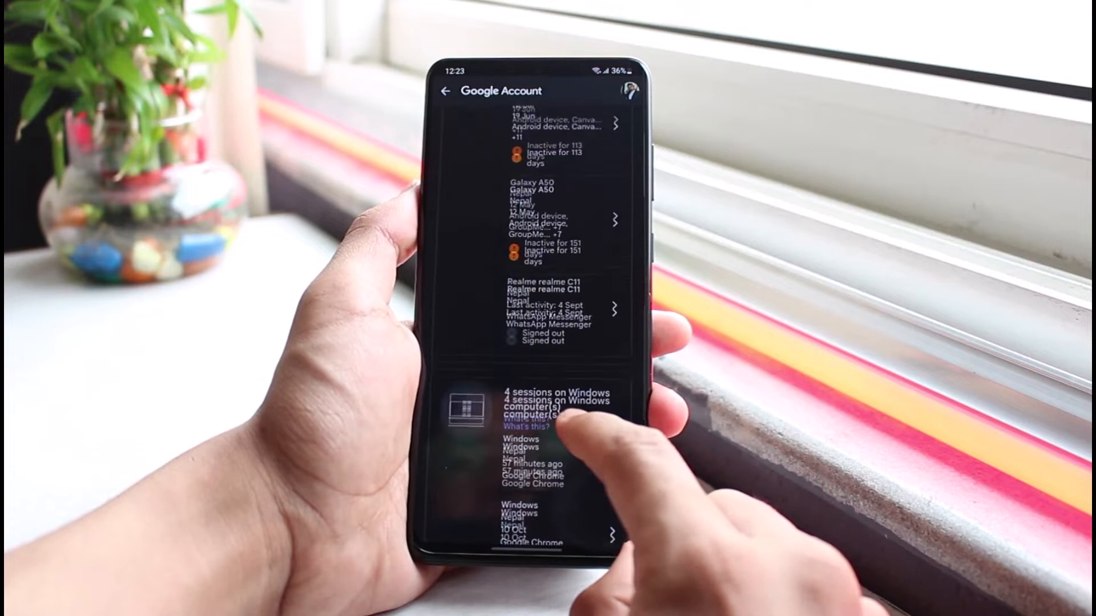
pyautogui.scroll(-3)
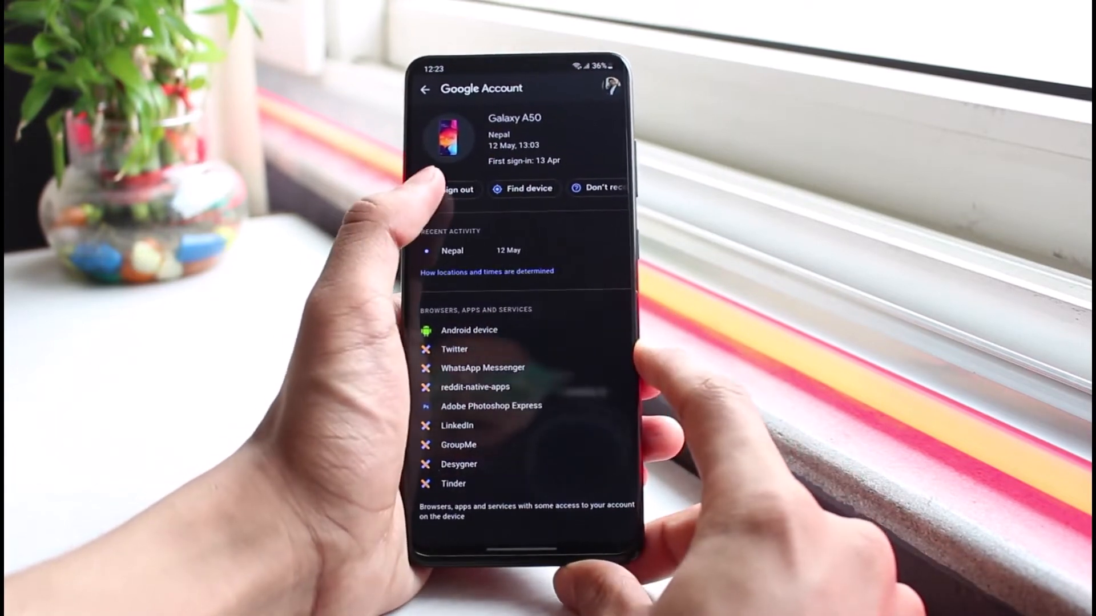
# Step: Sign the Galaxy A50 out and dismiss the completion notice
pyautogui.click(452, 189)
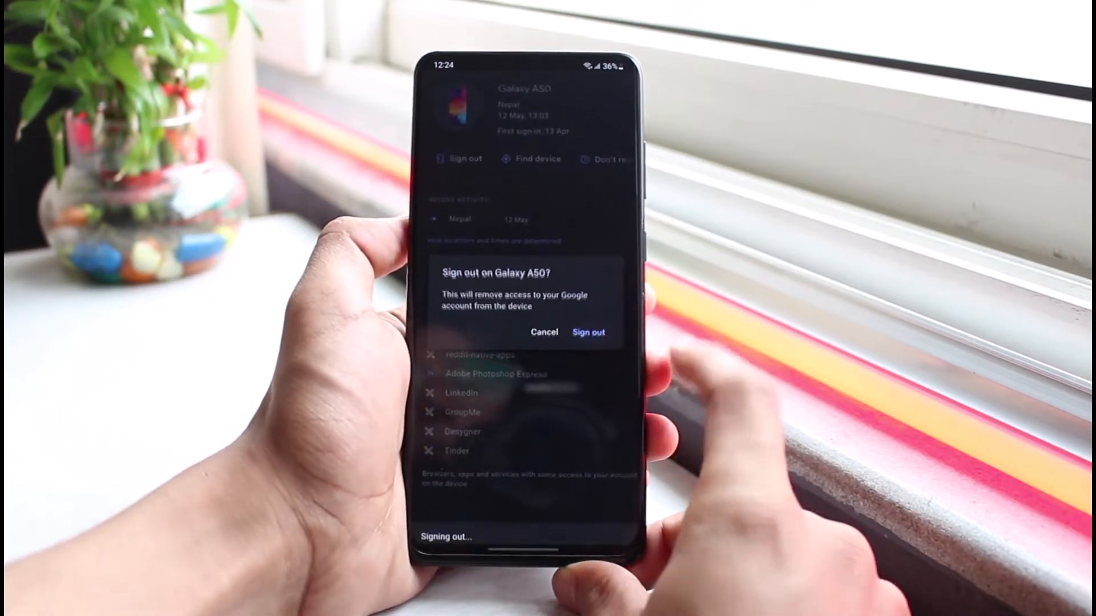
pyautogui.click(588, 333)
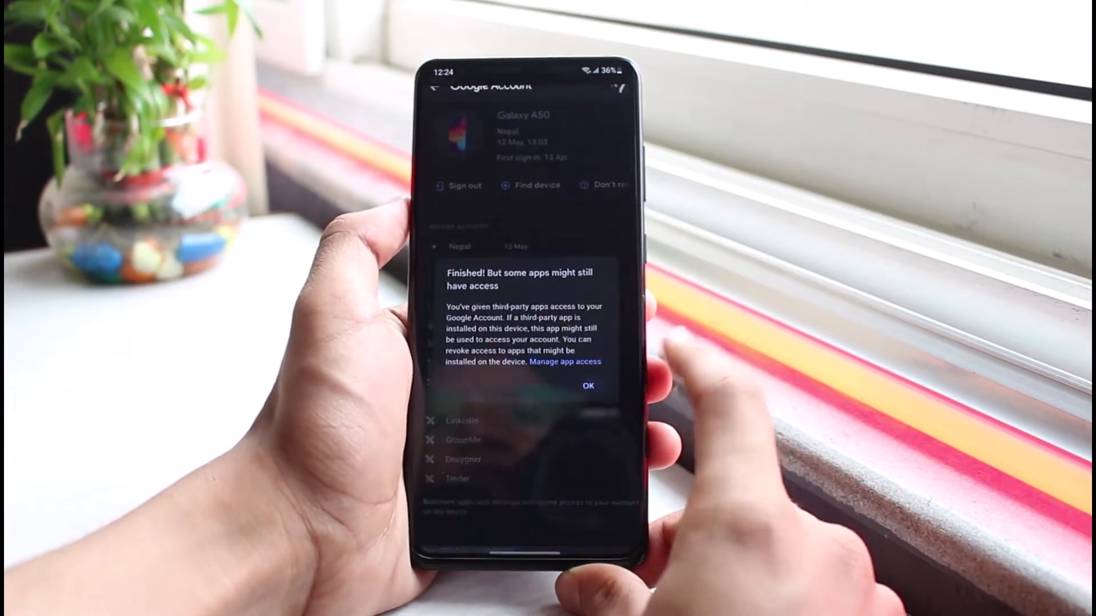
pyautogui.click(588, 385)
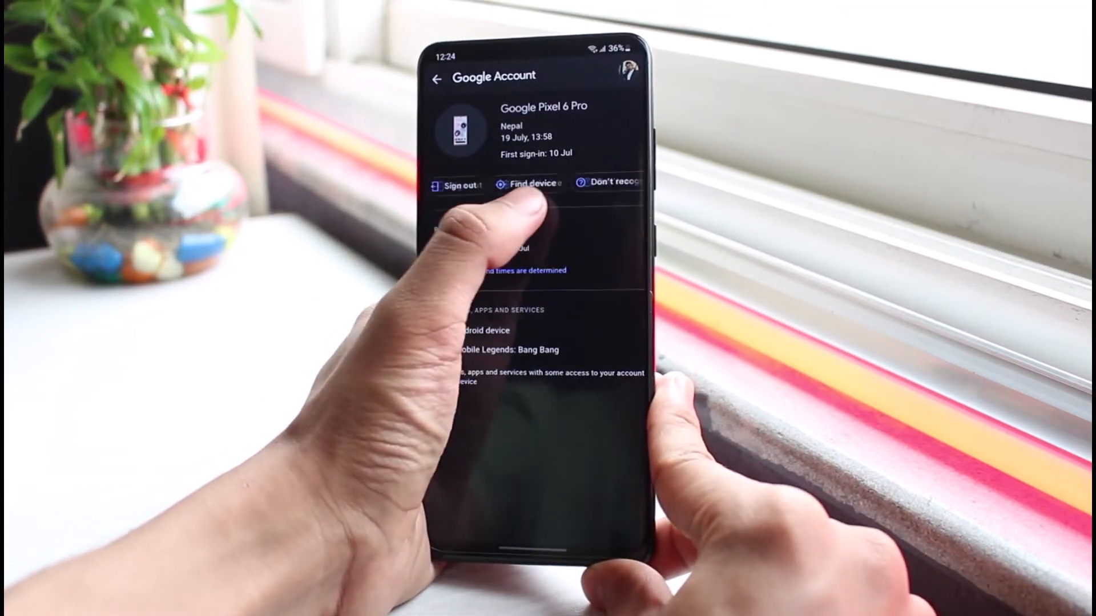
# Step: Sign out the Google Pixel 6 Pro and the second Galaxy A50
pyautogui.click(454, 183)
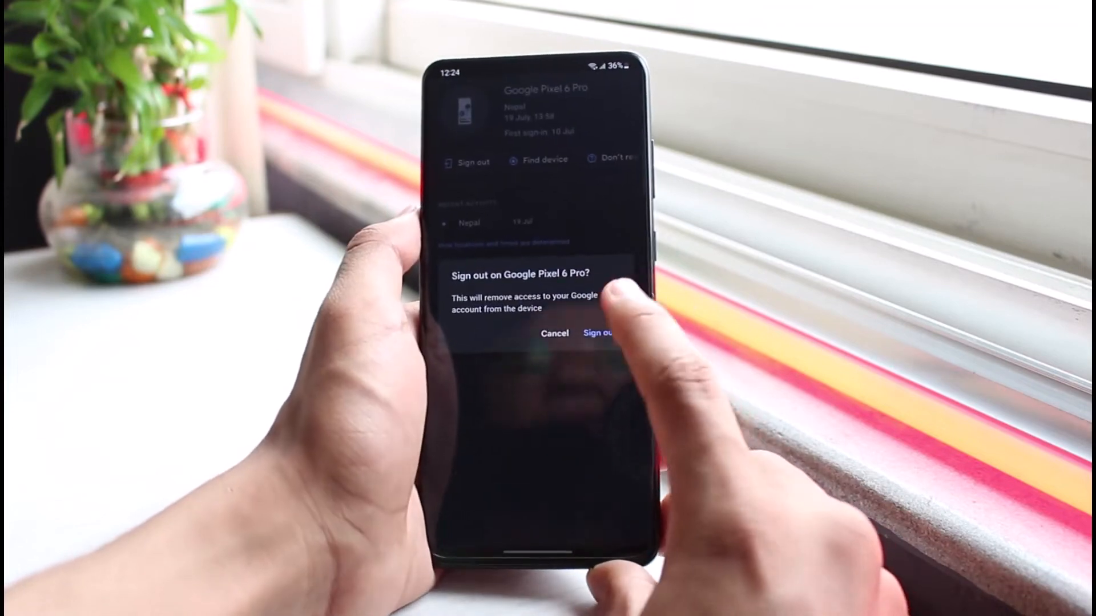
pyautogui.click(599, 333)
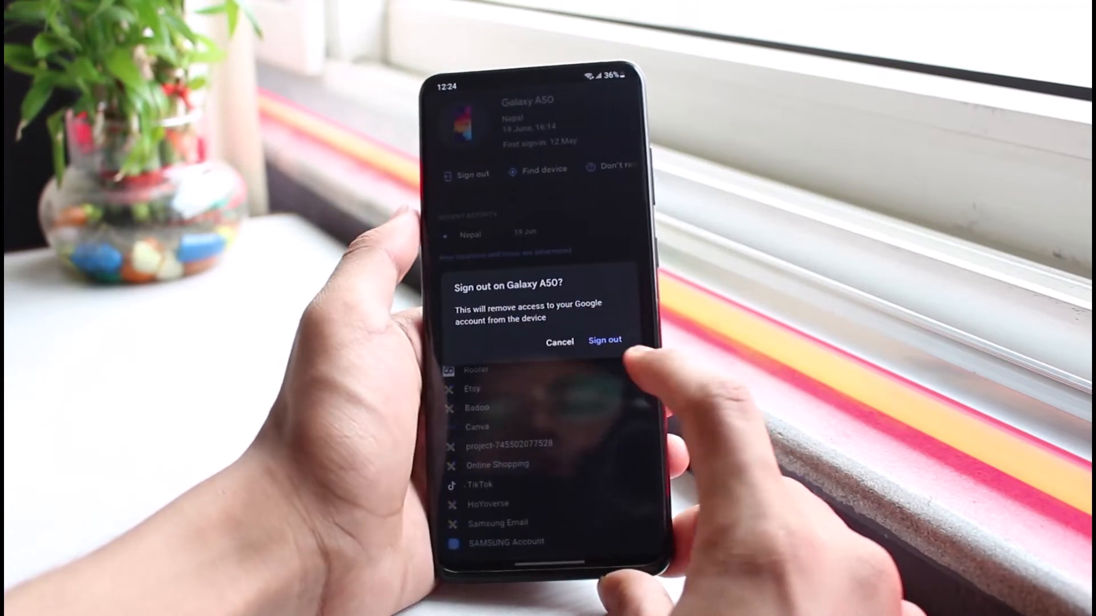
pyautogui.click(604, 341)
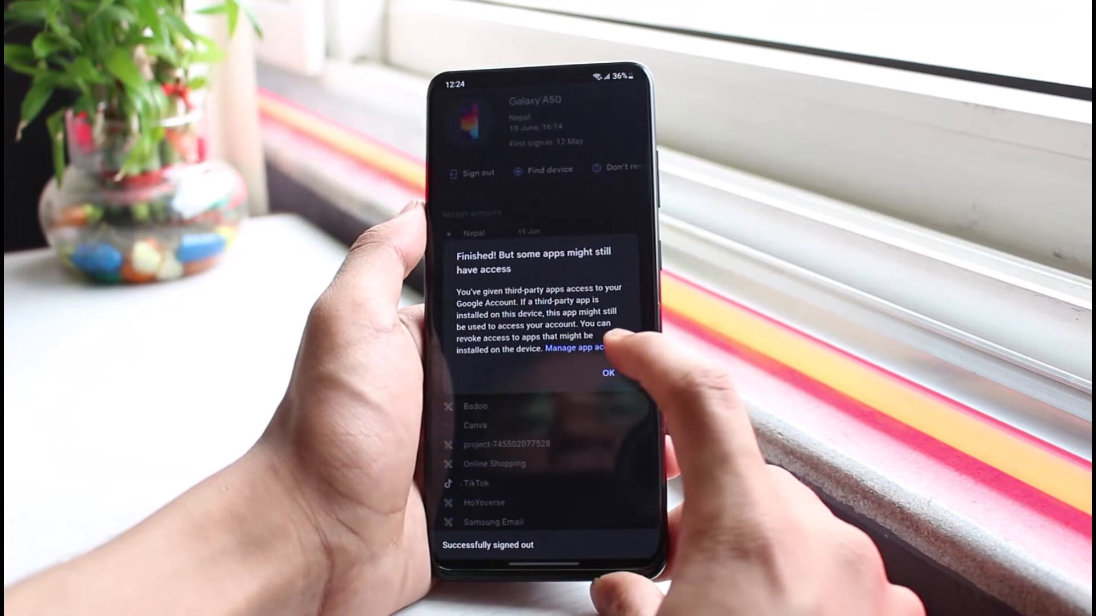
pyautogui.click(607, 373)
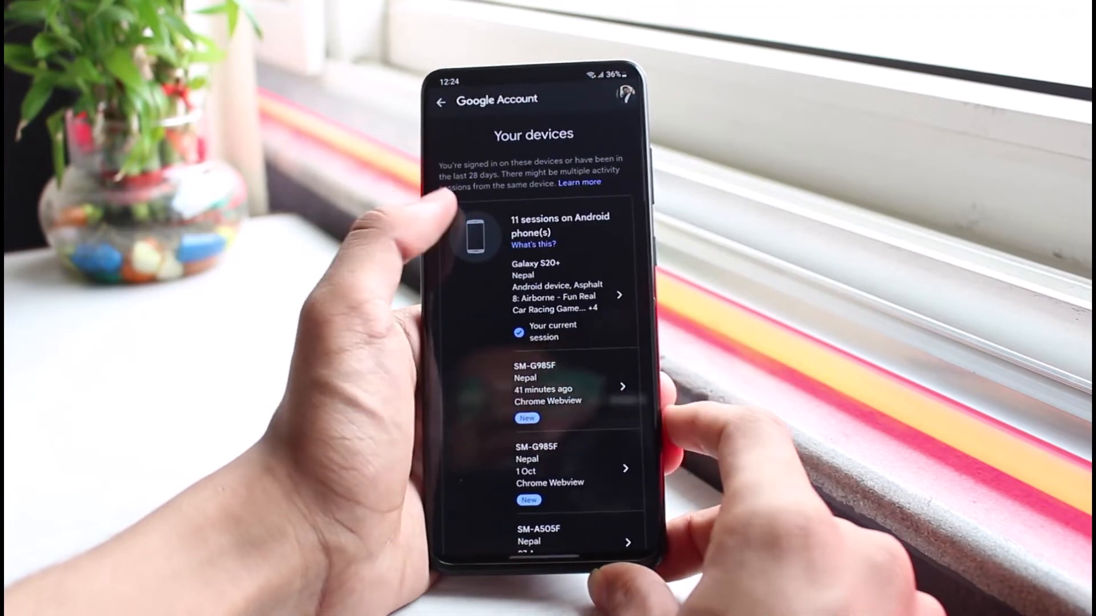
# Step: Sign out the Google Pixel 6 Pro inactive for 92 days
pyautogui.scroll(-3)
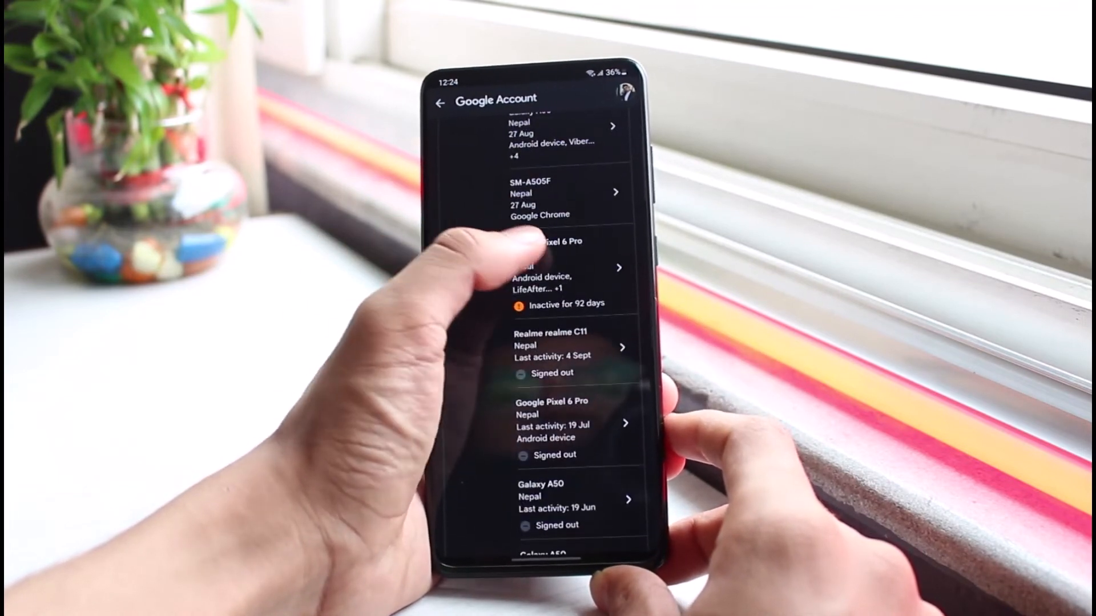
pyautogui.click(549, 267)
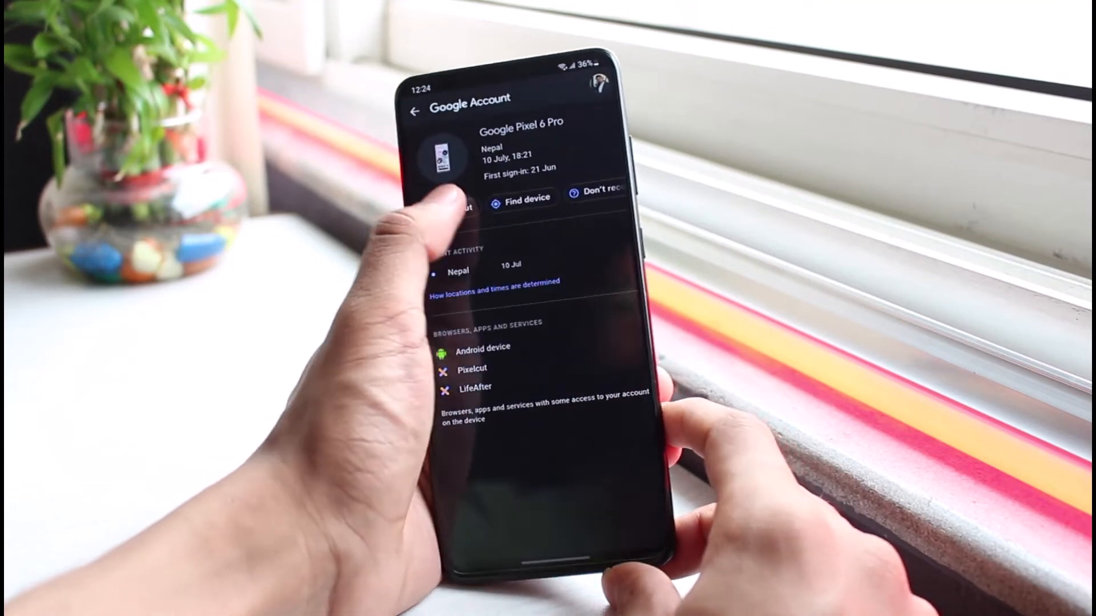
pyautogui.click(458, 203)
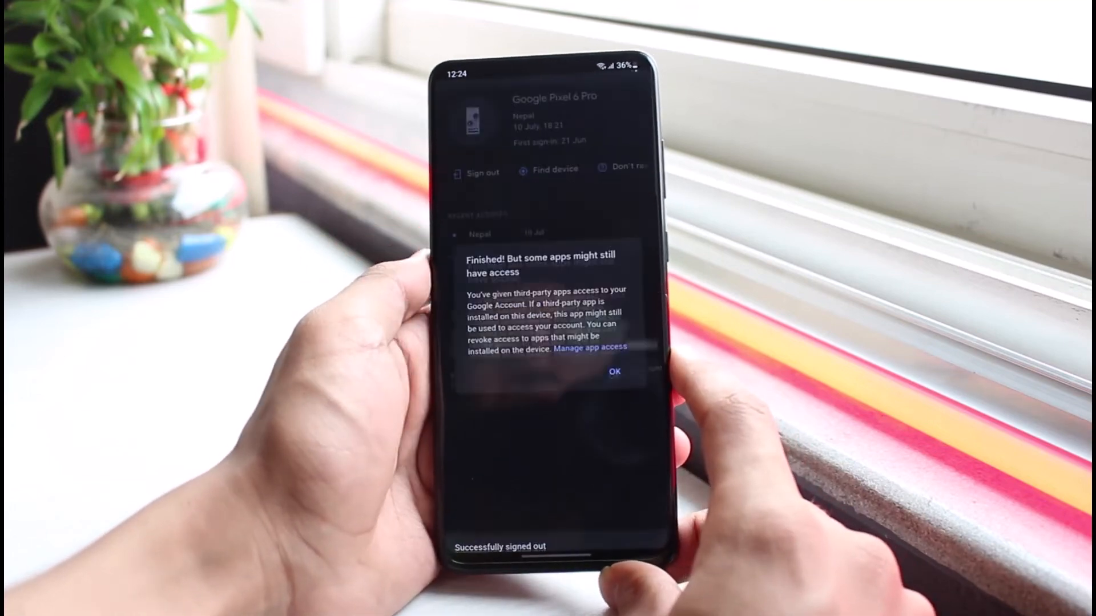
pyautogui.click(614, 371)
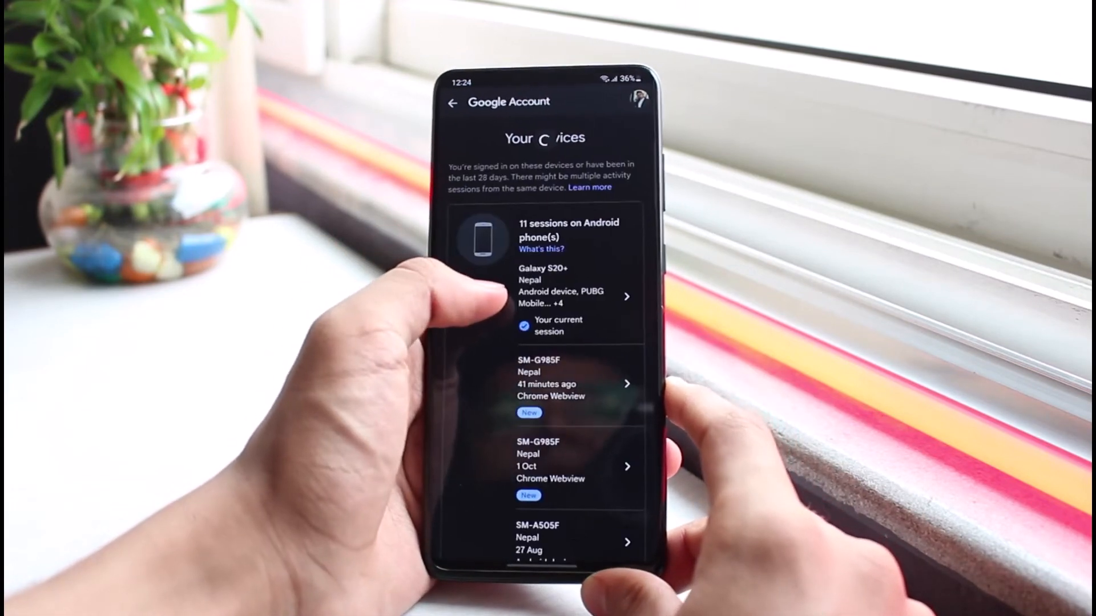
pyautogui.scroll(-3)
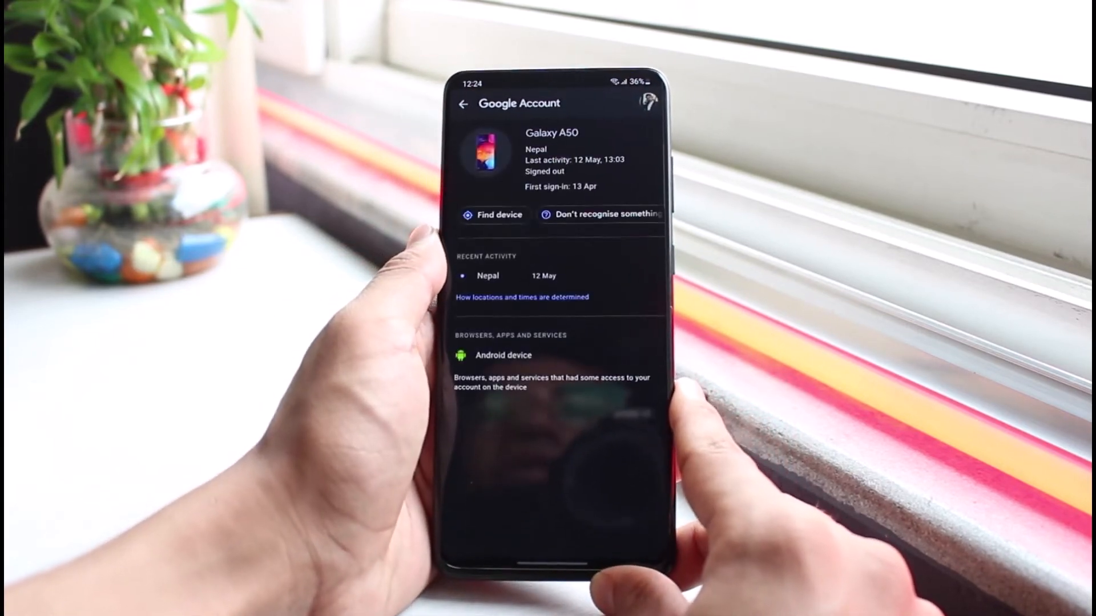
pyautogui.scroll(-3)
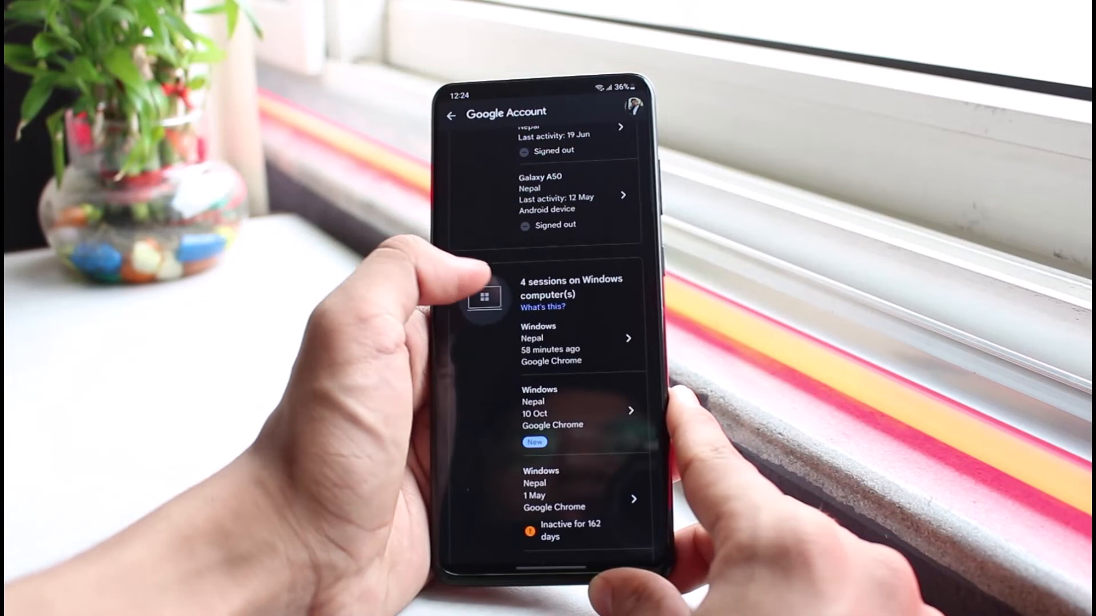
pyautogui.scroll(-3)
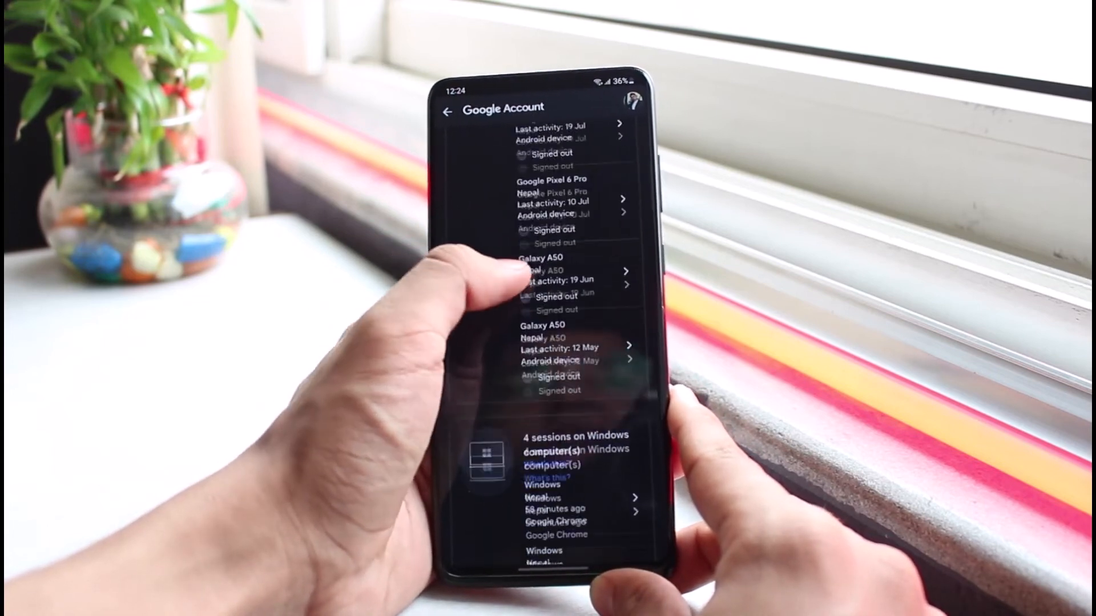
pyautogui.scroll(-3)
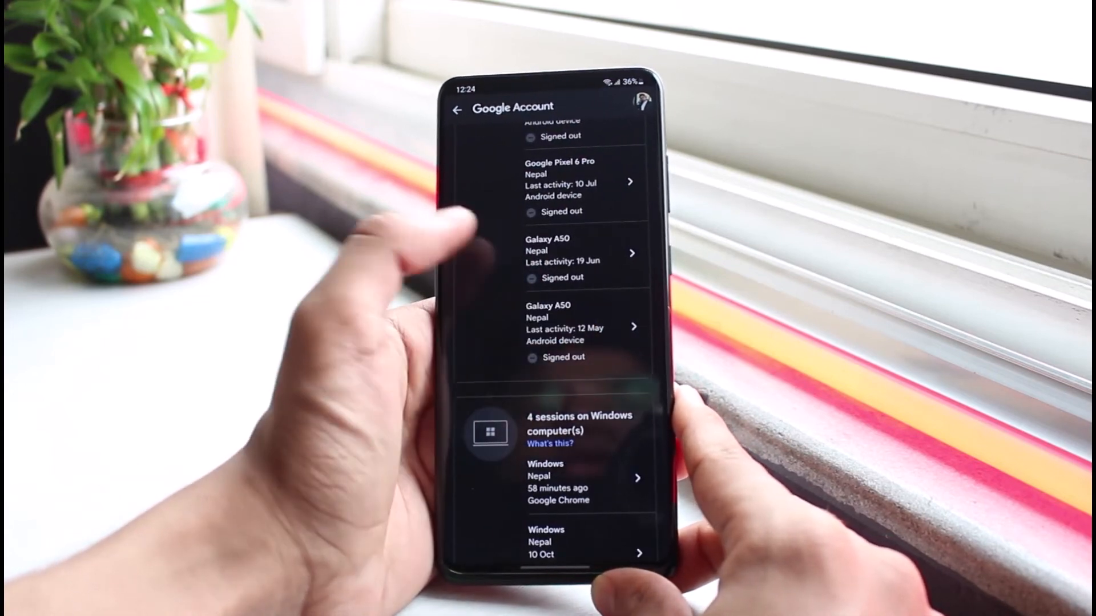